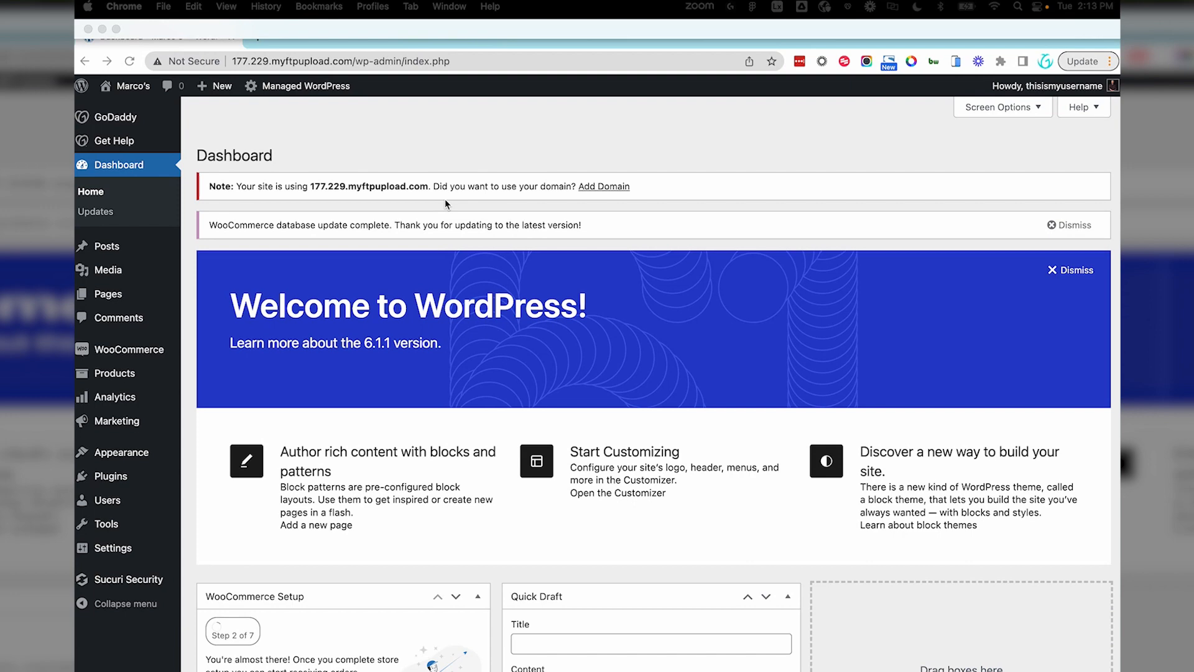
- Reach the Appearance > Menus editor listing the Primary Menu's Shop, Menu and Contact items
{"action": "left_click", "coordinate": [122, 453]}
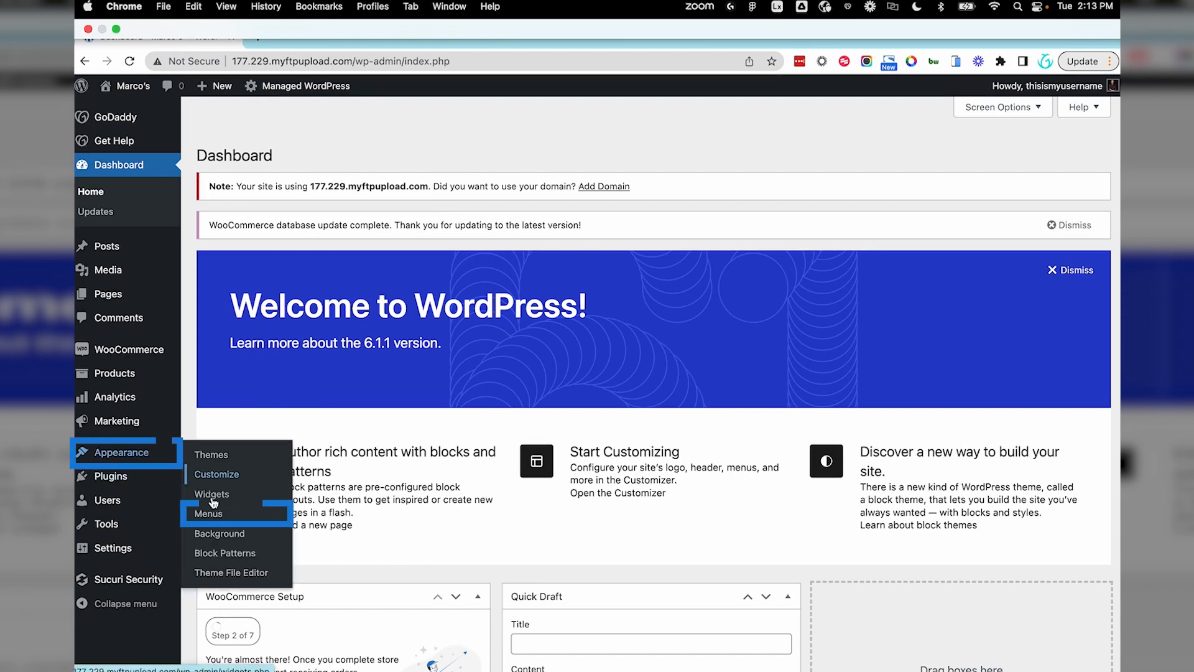
{"action": "left_click", "coordinate": [209, 513]}
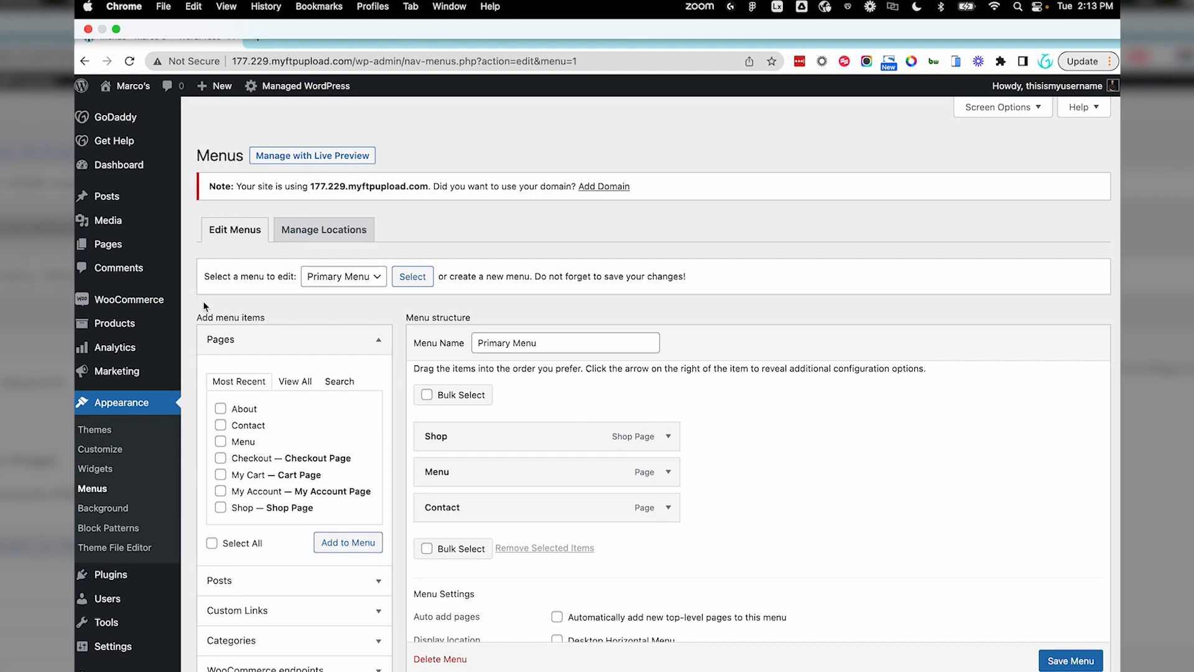
{"action": "mouse_move", "coordinate": [490, 240]}
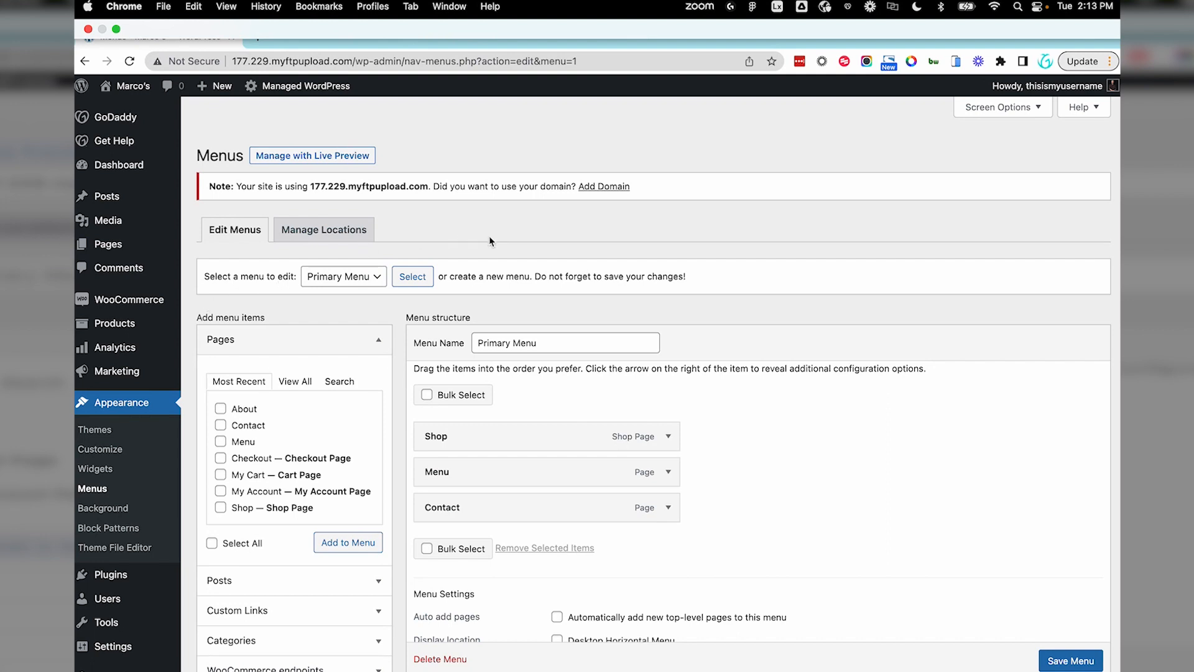
{"action": "scroll", "scroll_direction": "down", "scroll_amount": 3}
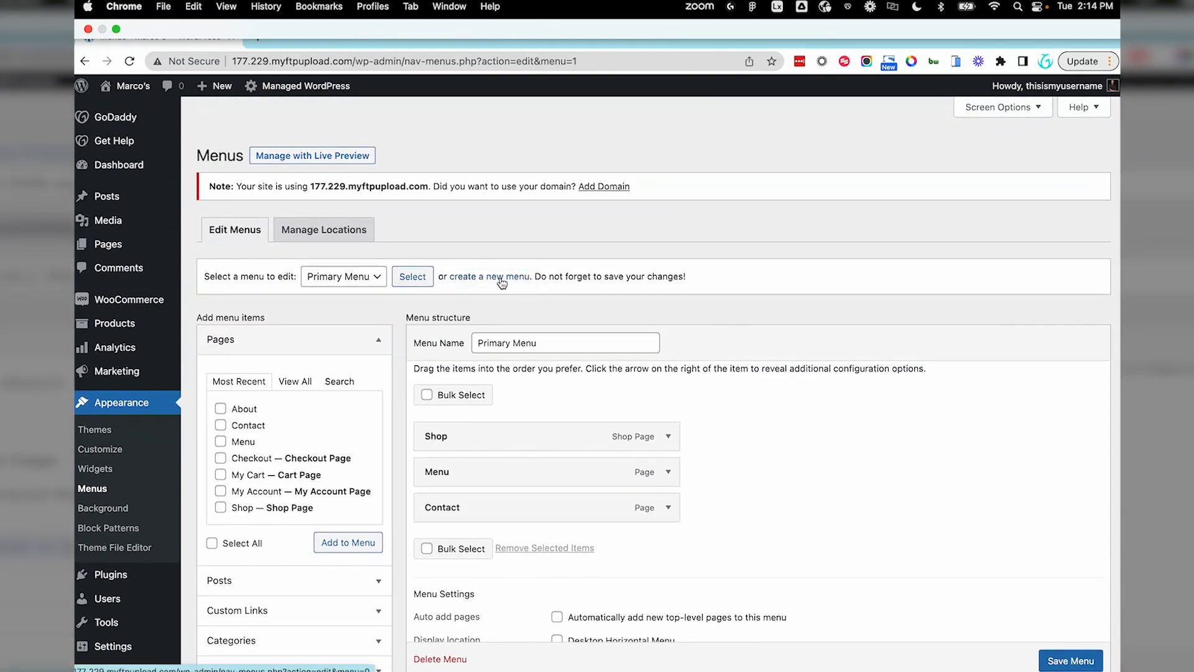
- Draft a new menu named 'Menu 2' assigned to Desktop Horizontal and Desktop Expanded locations, then reselect Primary Menu
{"action": "left_click", "coordinate": [488, 276]}
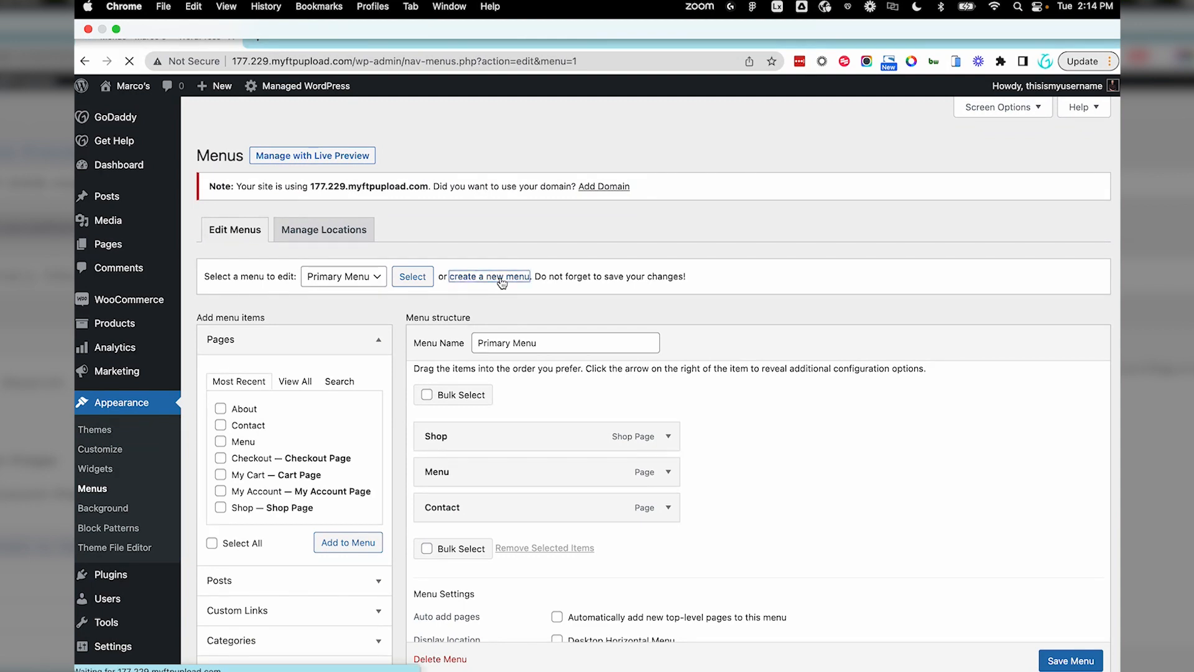
{"action": "left_click", "coordinate": [488, 276]}
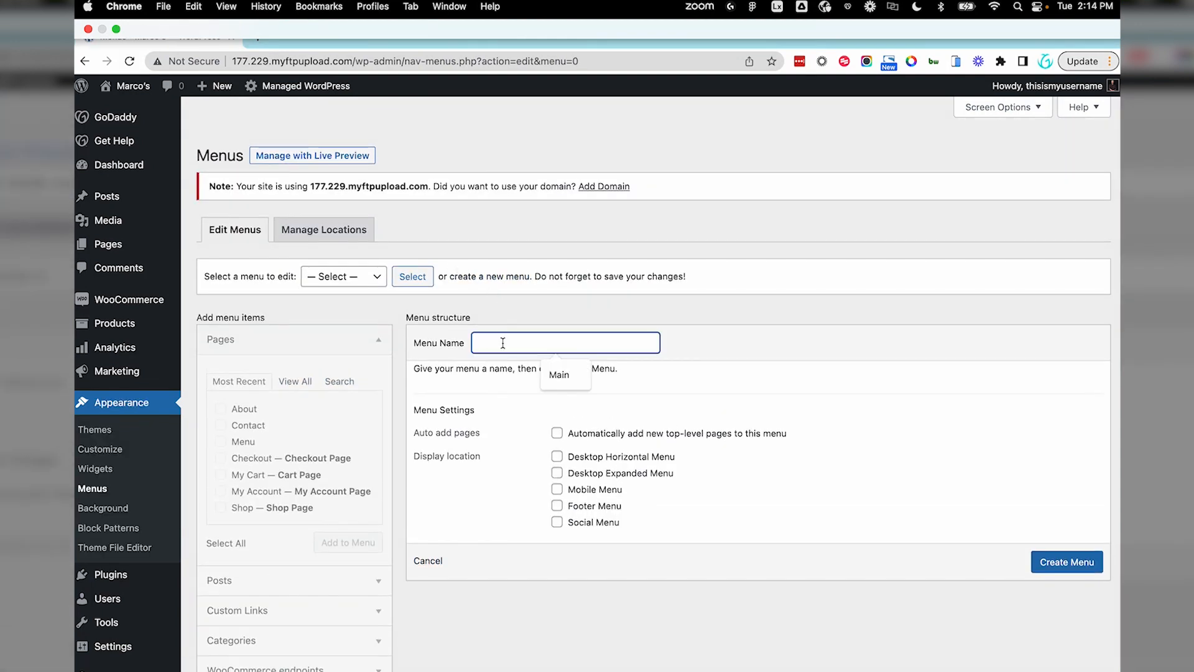
{"action": "type", "text": "Menu 2"}
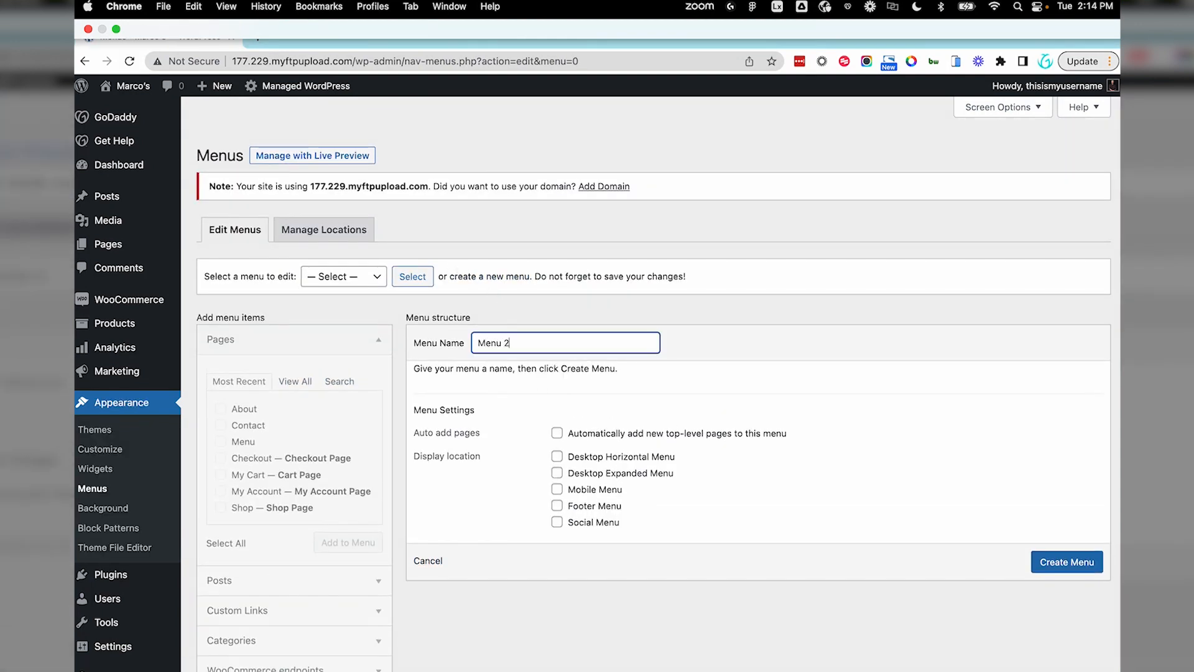
{"action": "mouse_move", "coordinate": [634, 416]}
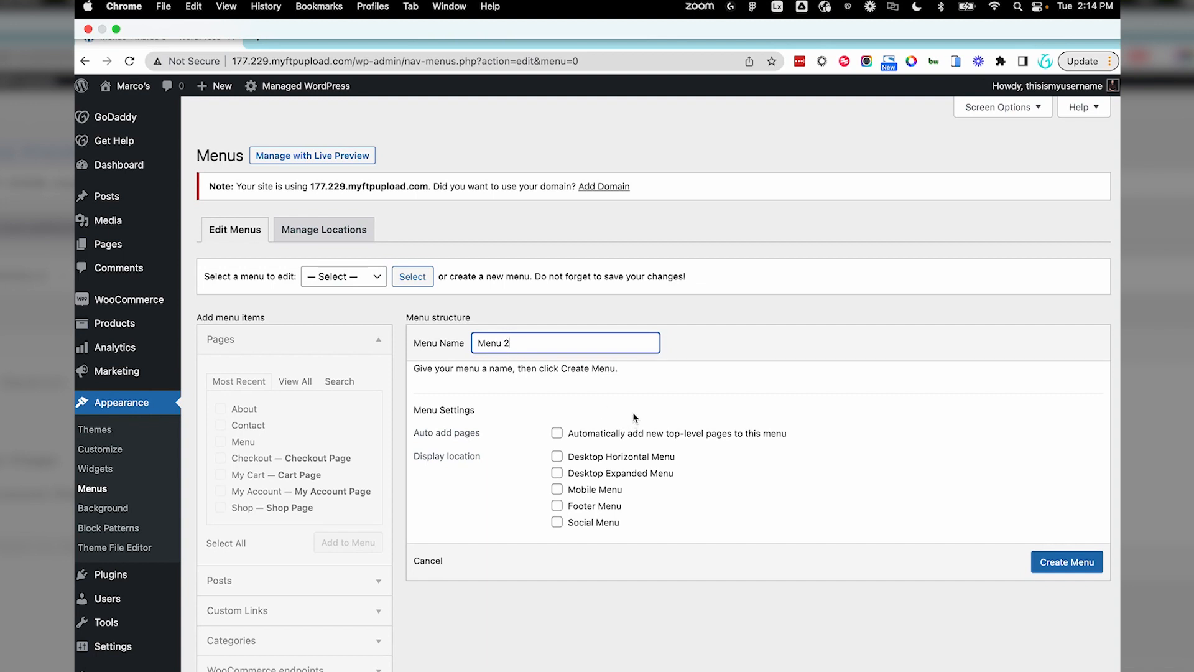
{"action": "left_click", "coordinate": [557, 456]}
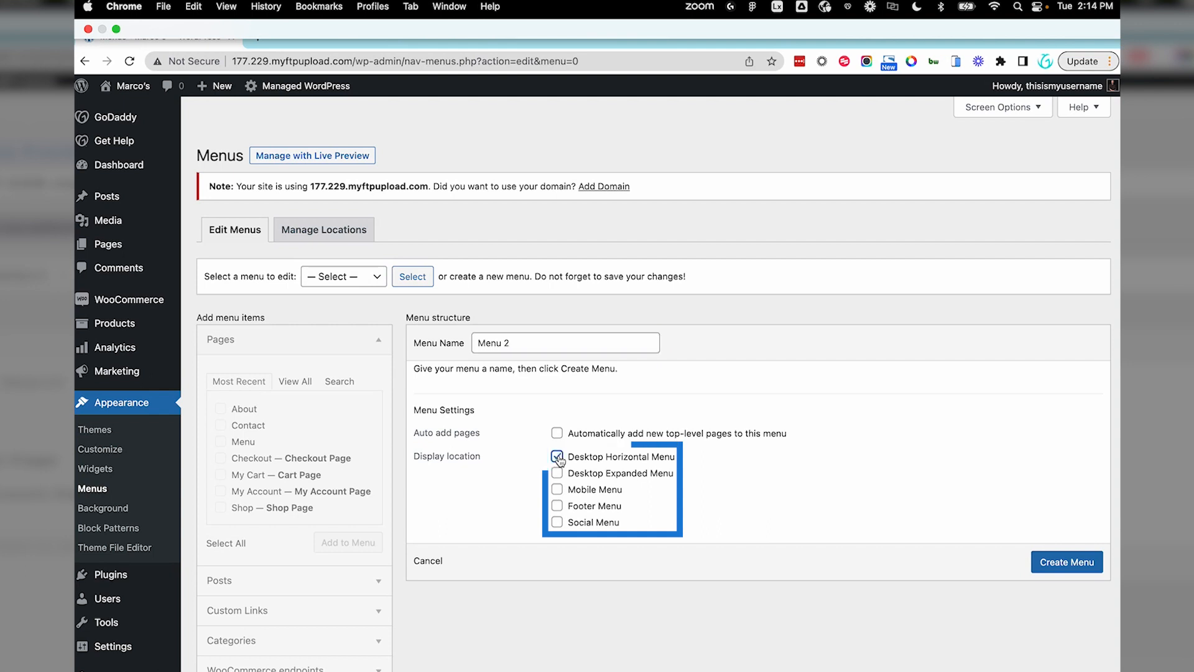
{"action": "left_click", "coordinate": [558, 472]}
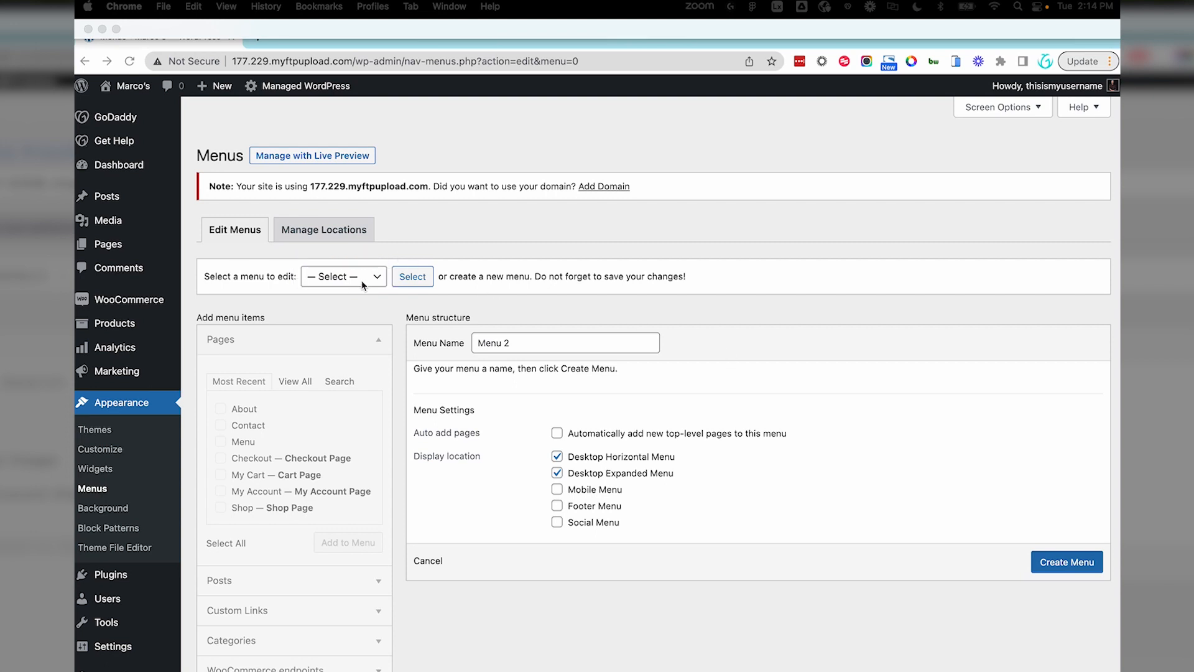
{"action": "left_click", "coordinate": [343, 276]}
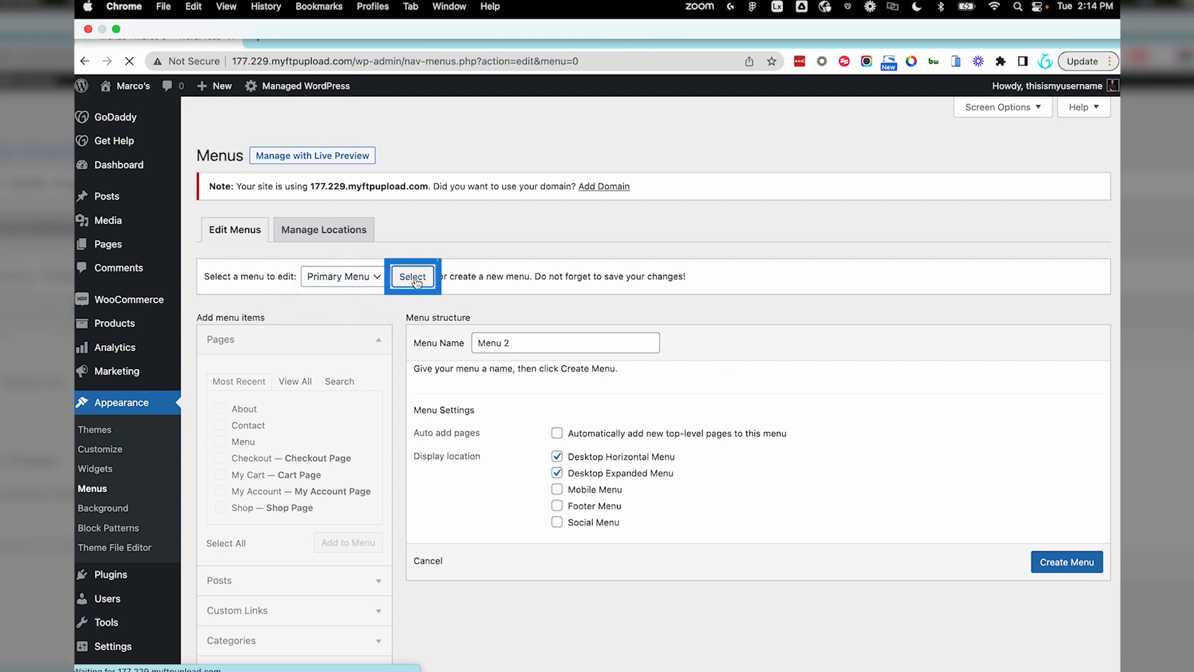
- Load Primary Menu, add the Home, Blog and About pages from View All, and save the menu
{"action": "left_click", "coordinate": [412, 276]}
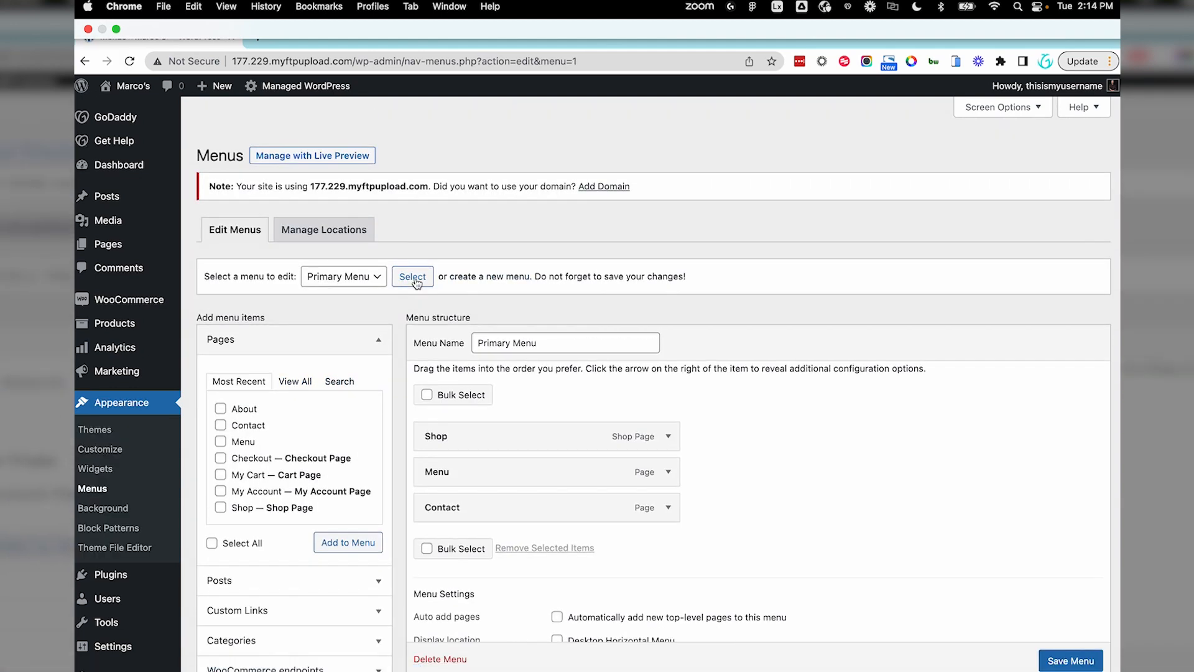
{"action": "scroll", "scroll_direction": "down", "scroll_amount": 3}
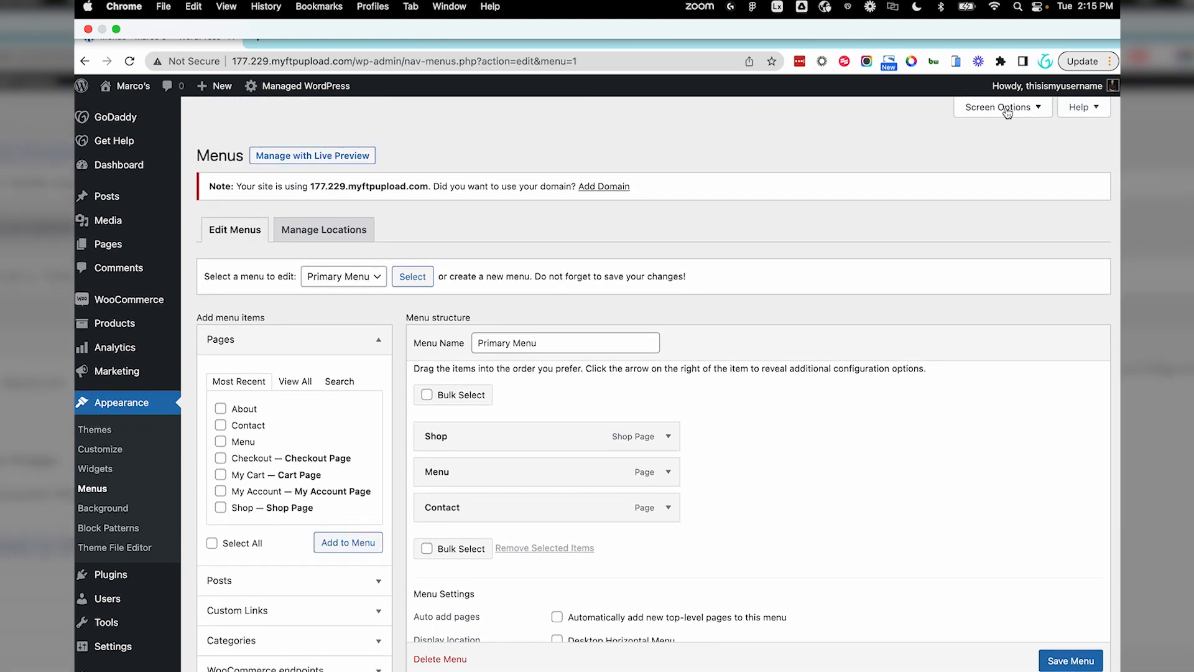
{"action": "left_click", "coordinate": [1002, 107]}
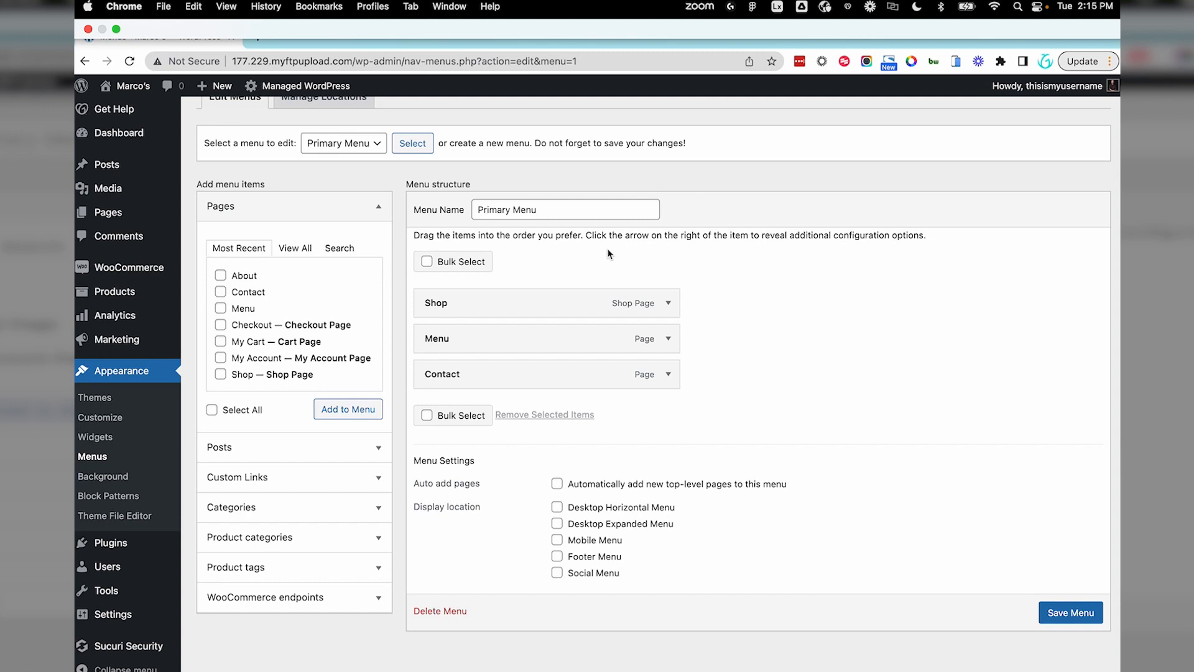
{"action": "left_click", "coordinate": [295, 247]}
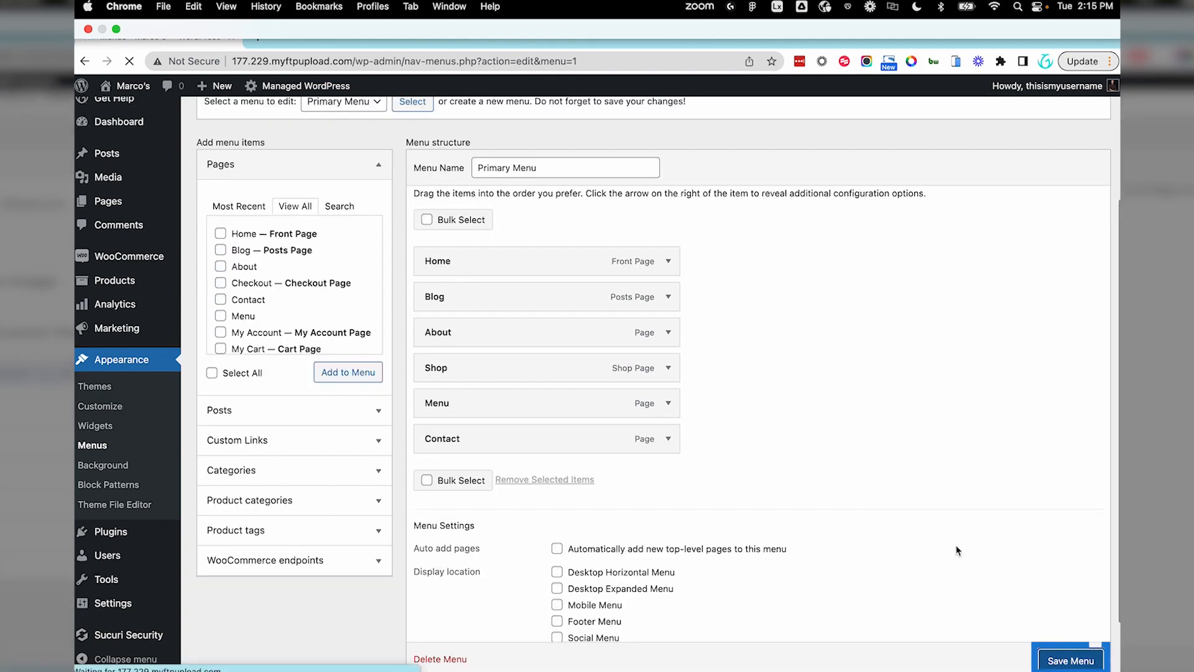
{"action": "left_click", "coordinate": [1076, 659]}
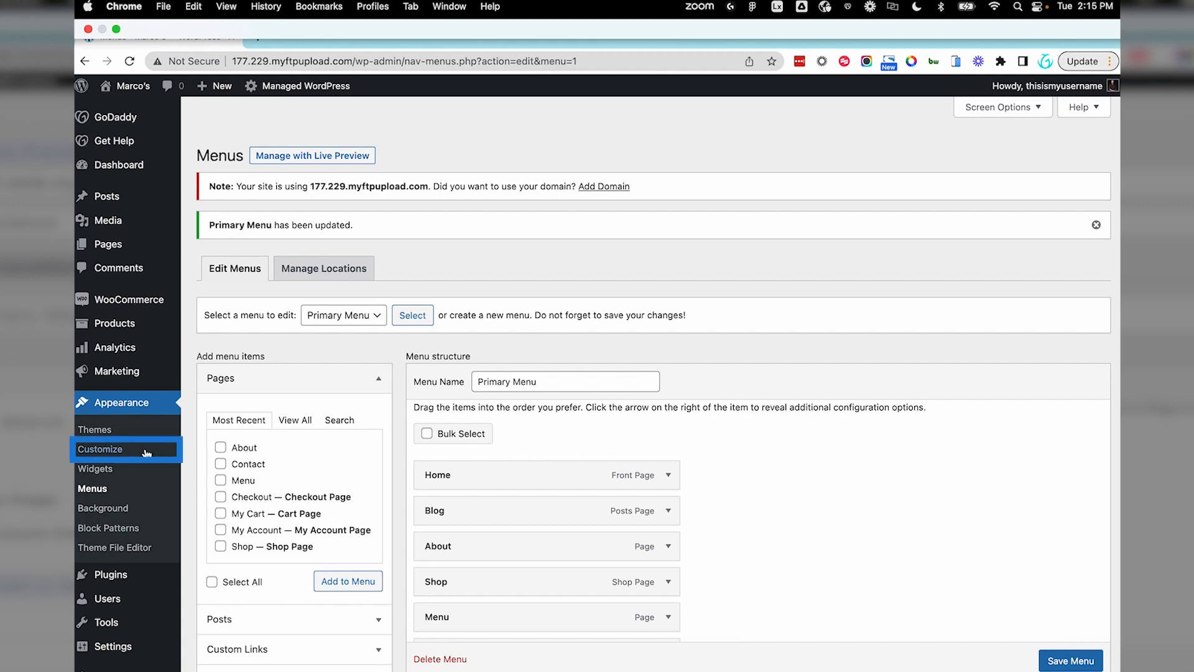
- Check the six-item header in the Customizer preview, then close it back to the menu editor
{"action": "left_click", "coordinate": [100, 449]}
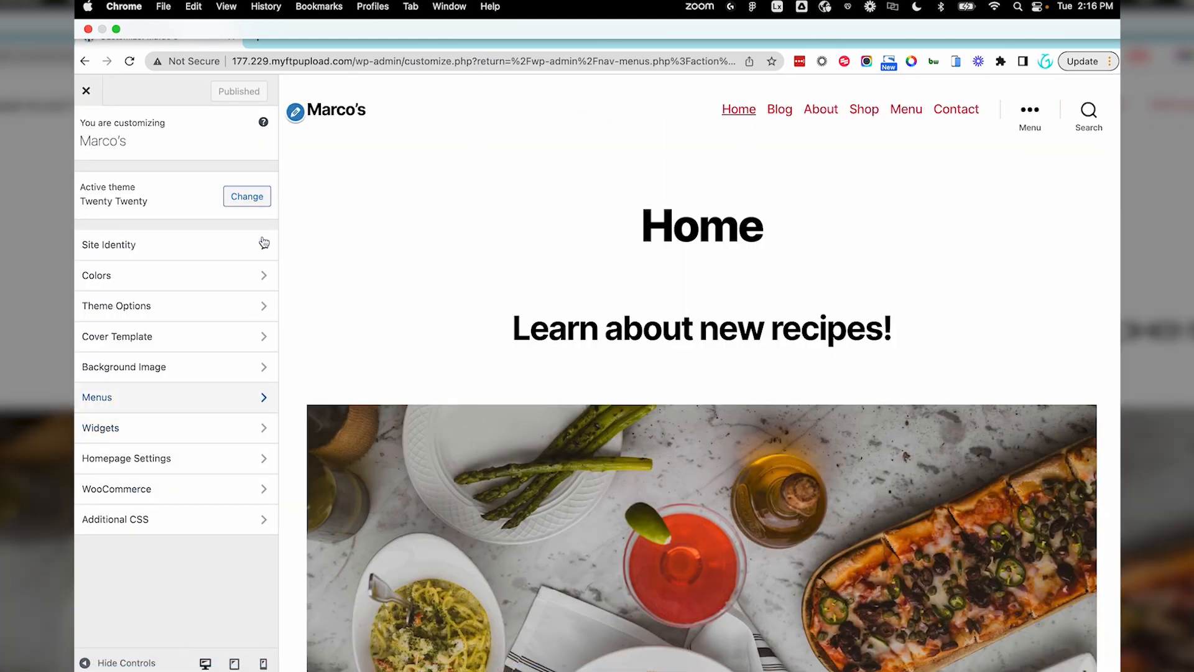
{"action": "left_click", "coordinate": [87, 91]}
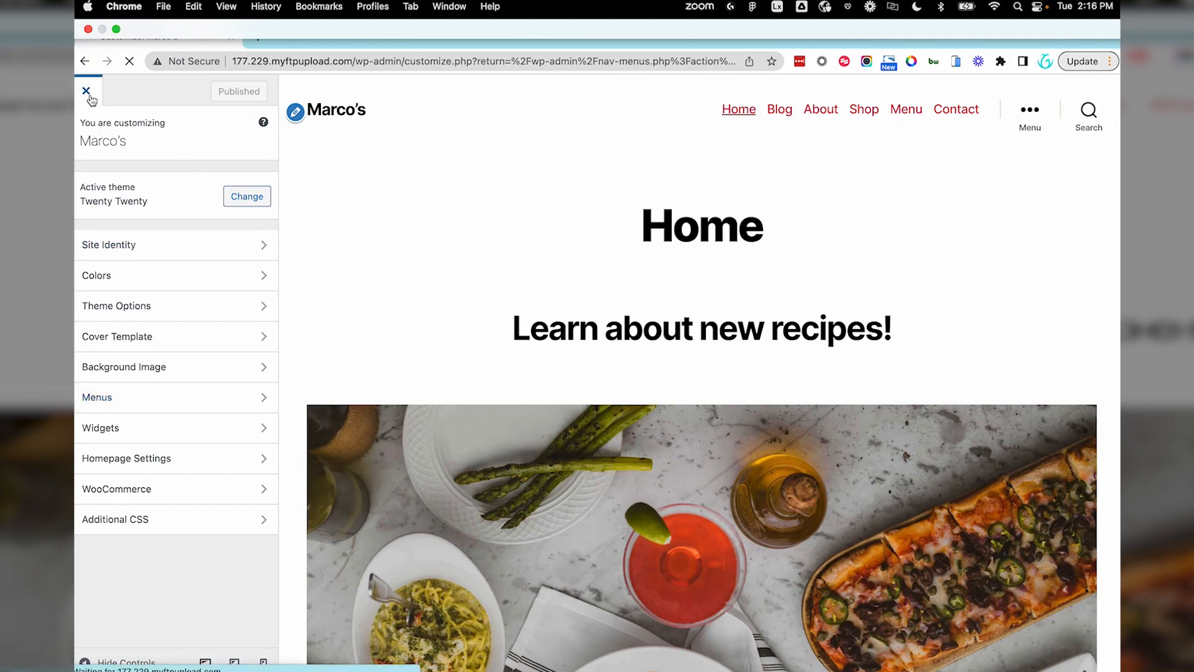
{"action": "left_click", "coordinate": [84, 92]}
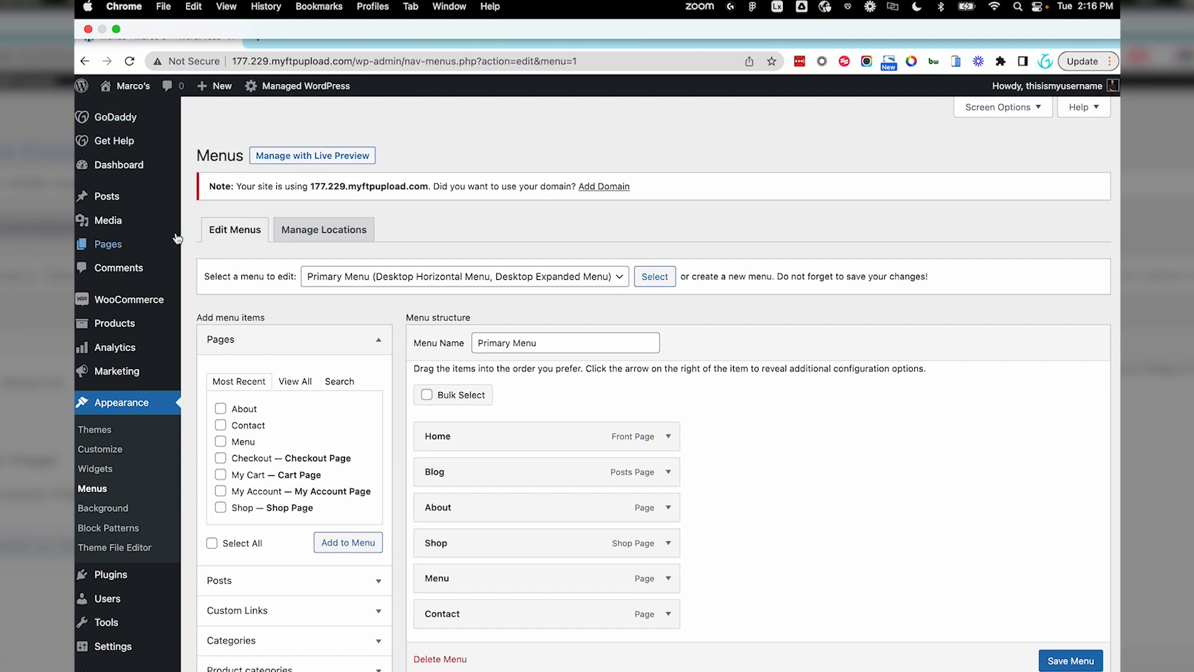
- Create a new page titled 'Recipes' and publish it
{"action": "left_click", "coordinate": [107, 244]}
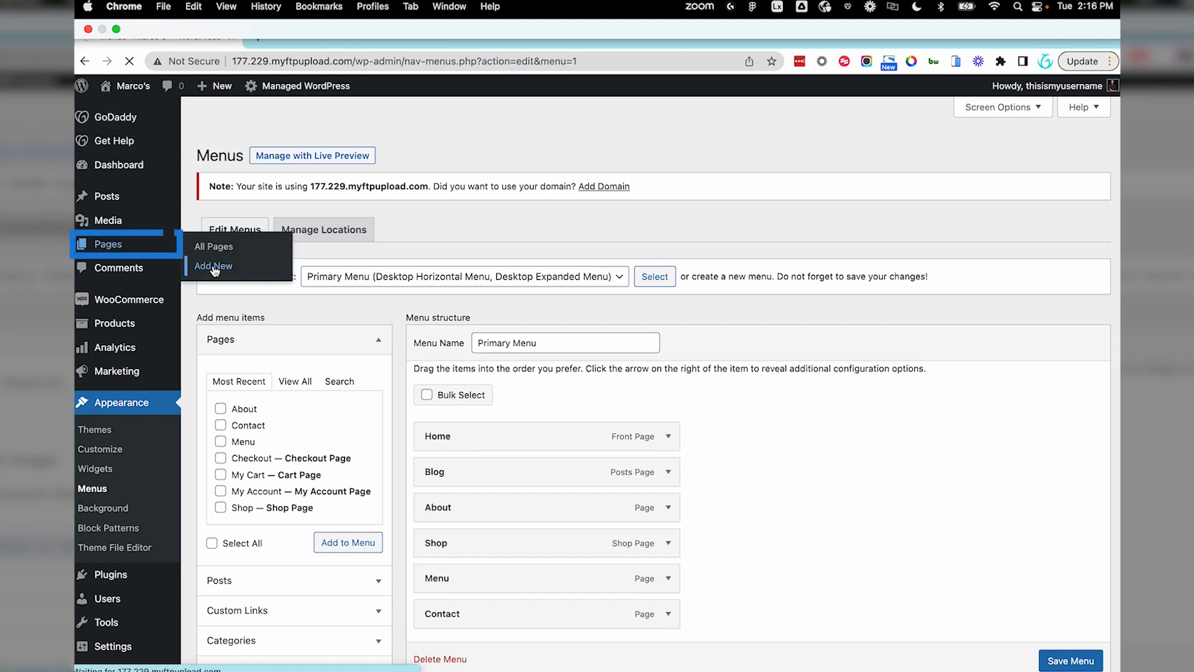
{"action": "left_click", "coordinate": [213, 265]}
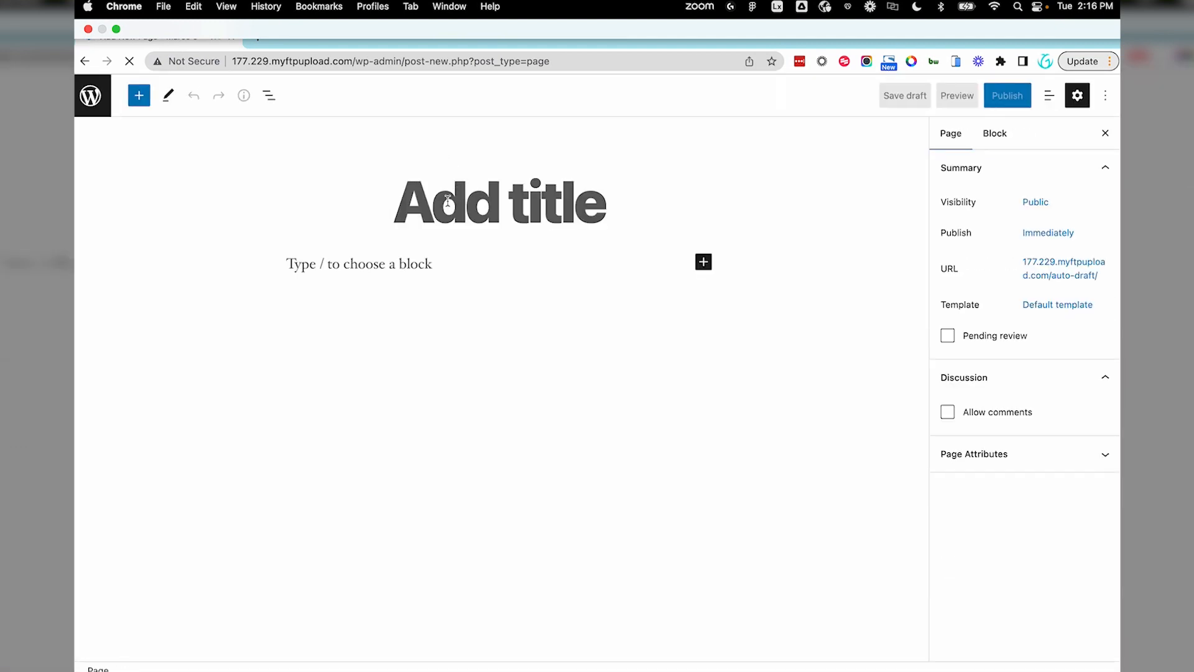
{"action": "type", "text": "Recipes"}
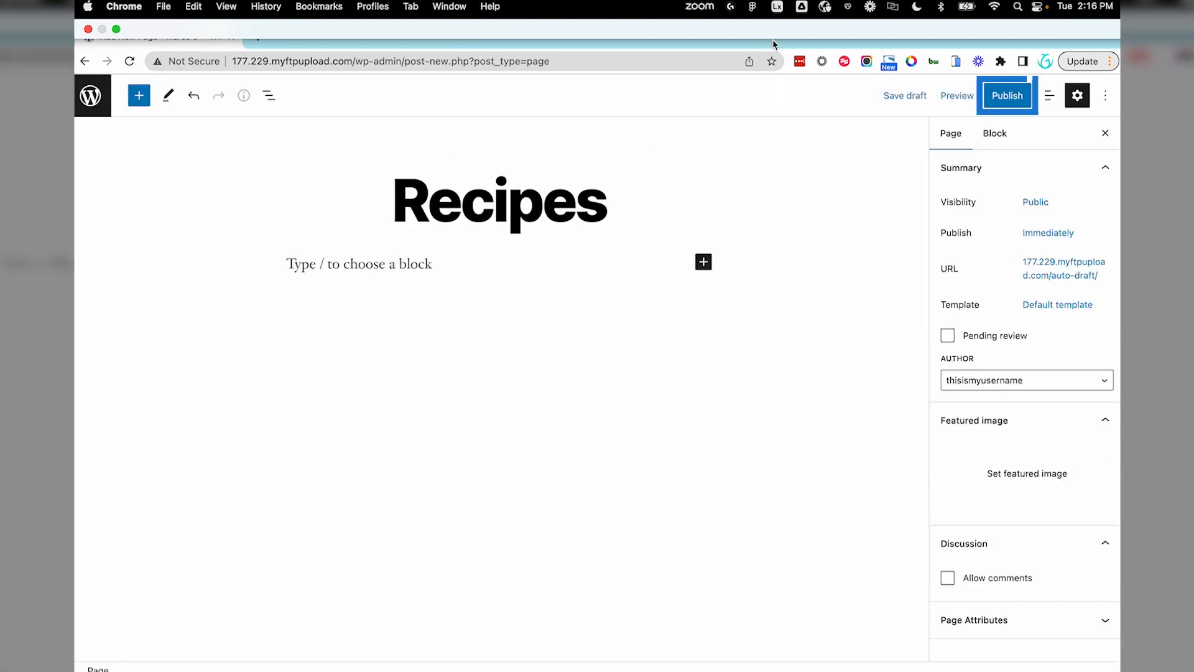
{"action": "left_click", "coordinate": [1007, 94]}
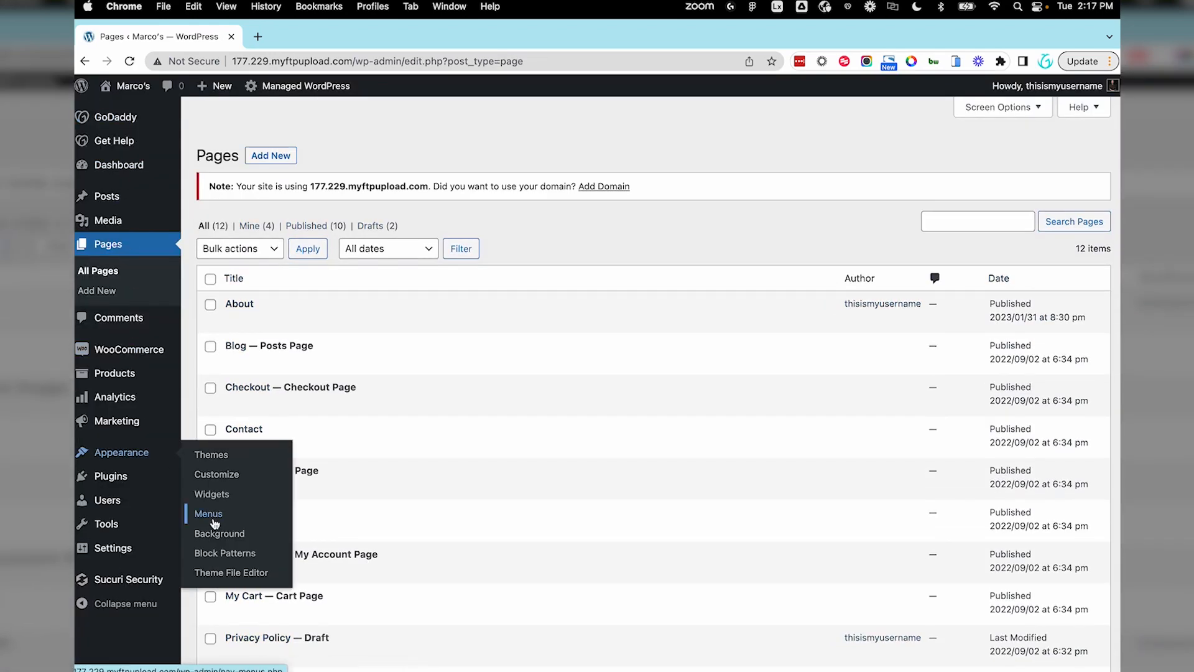
- Add the Recipes page to the Primary Menu and list all categories under View All for selection
{"action": "left_click", "coordinate": [208, 514]}
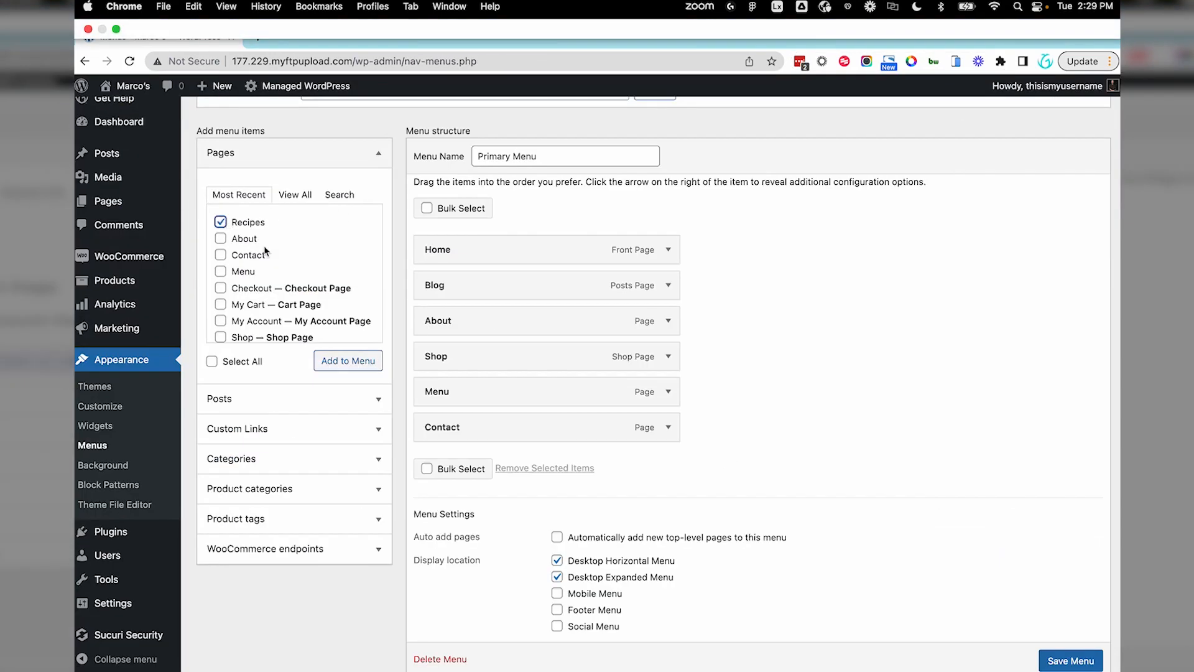
{"action": "left_click", "coordinate": [348, 360]}
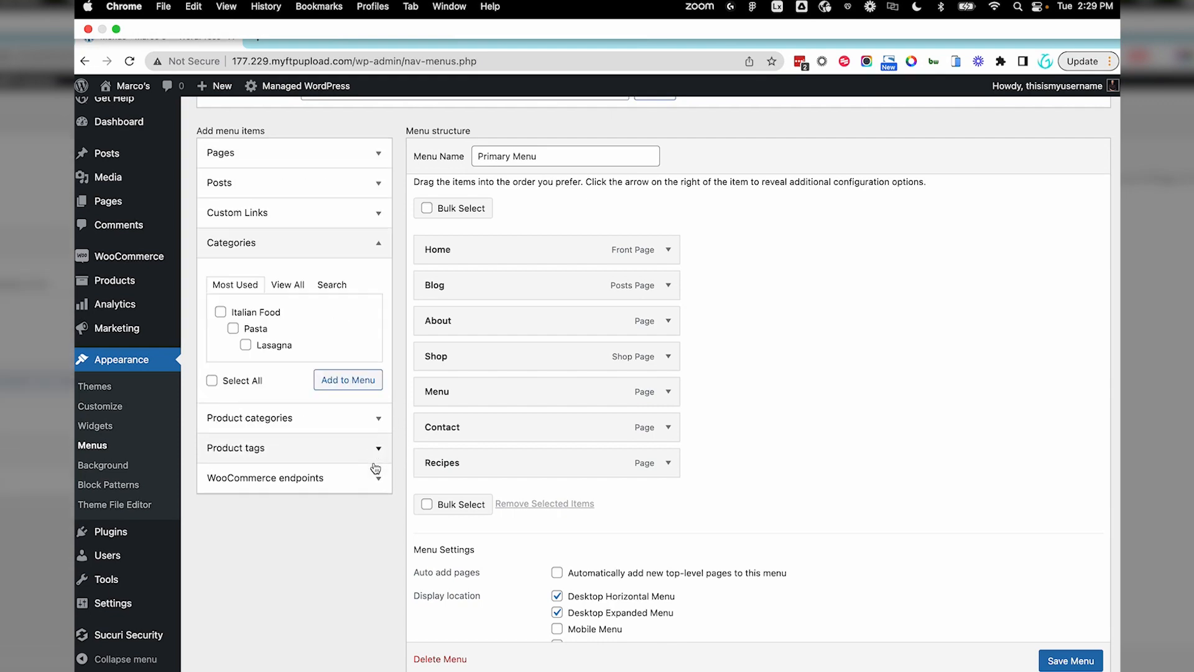
{"action": "left_click", "coordinate": [289, 265]}
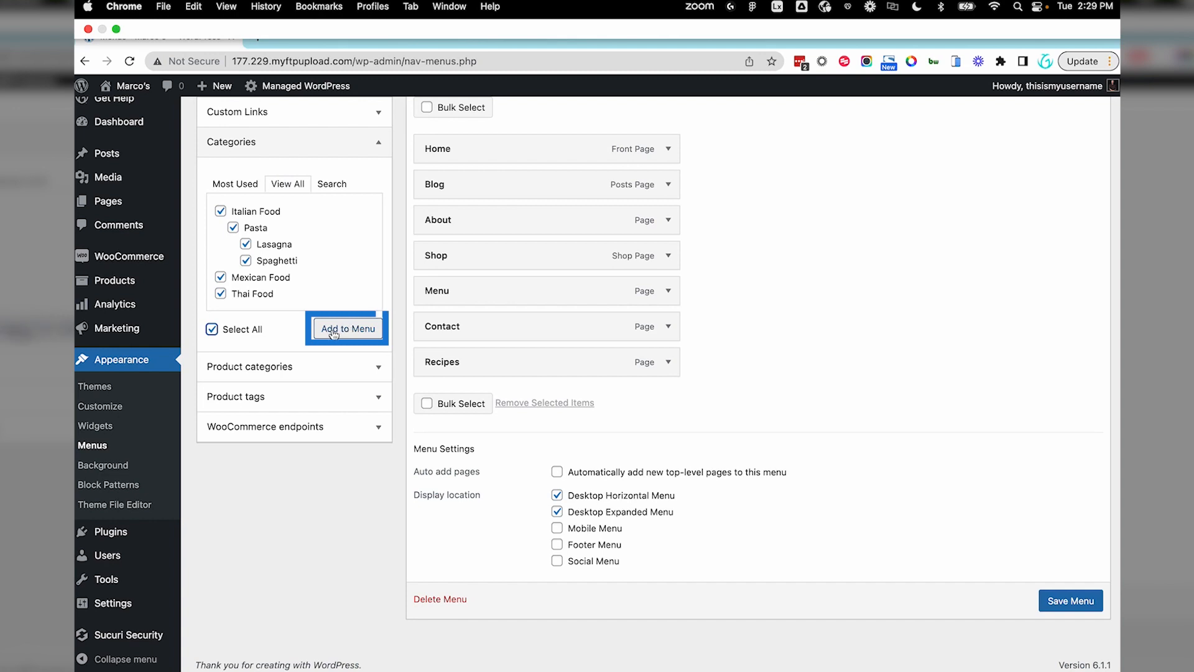
- Add the six categories nested under Recipes, with Pasta under Italian Food and Lasagna, Spaghetti under Pasta, and save
{"action": "left_click", "coordinate": [348, 329]}
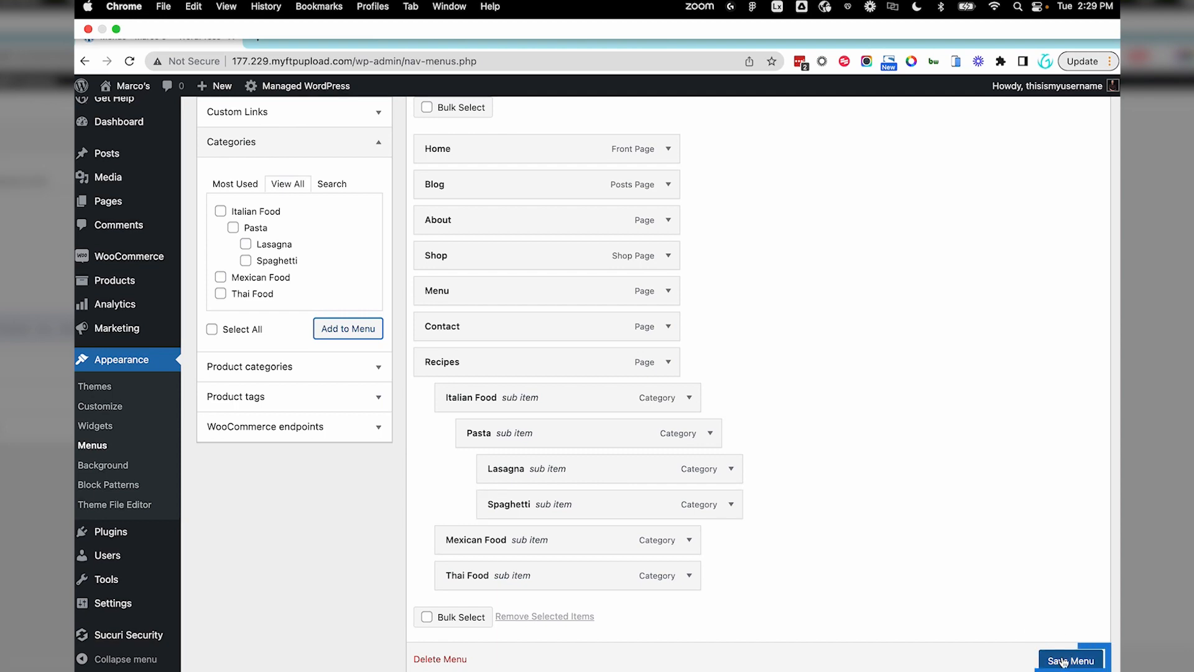
{"action": "left_click", "coordinate": [1069, 662]}
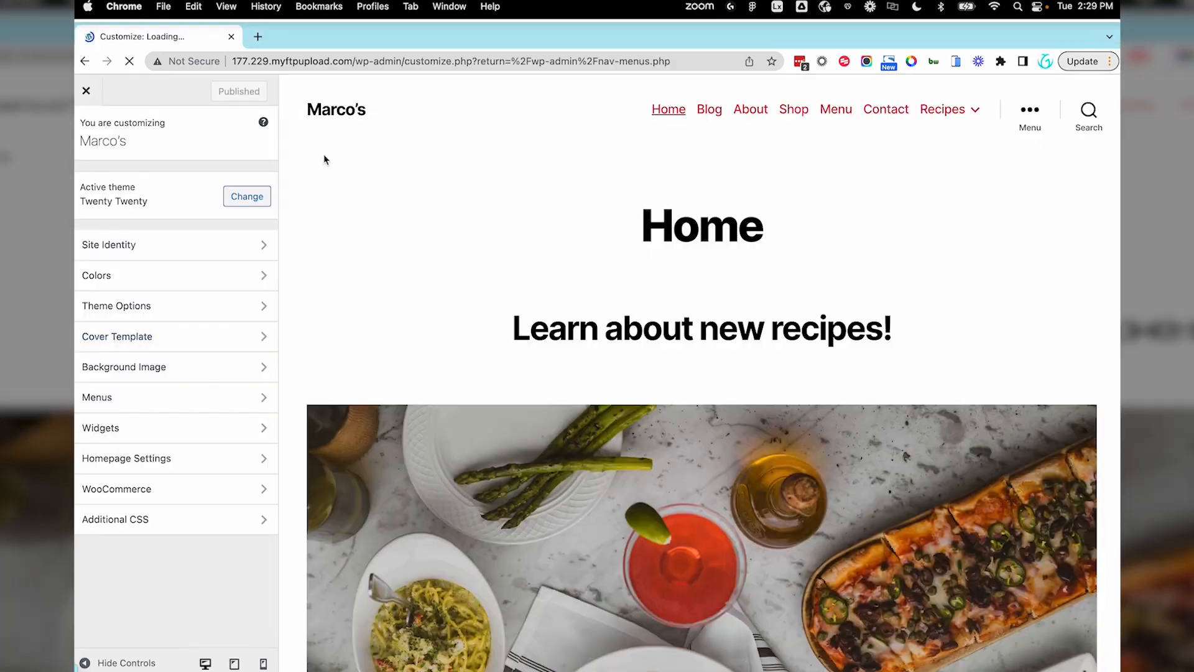
- Launch Manage with Live Preview so the header shows the Recipes dropdown
{"action": "left_click", "coordinate": [943, 109]}
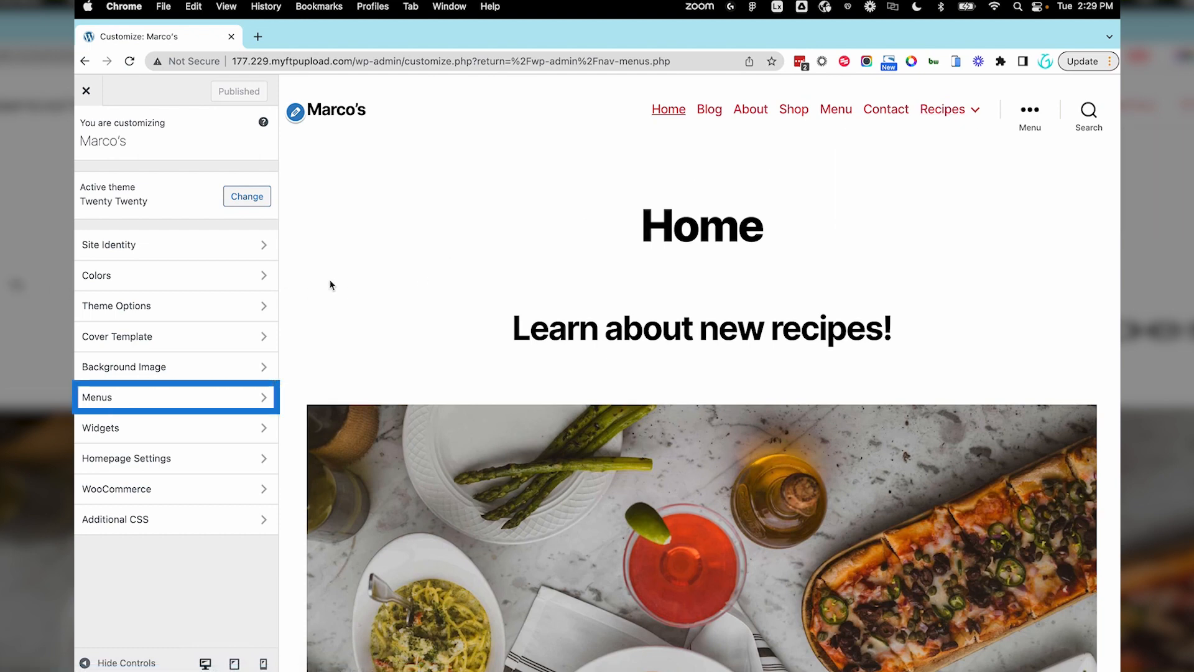
- In Customizer Menus place Recipes right after Blog and expand its nested category dropdown in the preview
{"action": "left_click", "coordinate": [177, 397]}
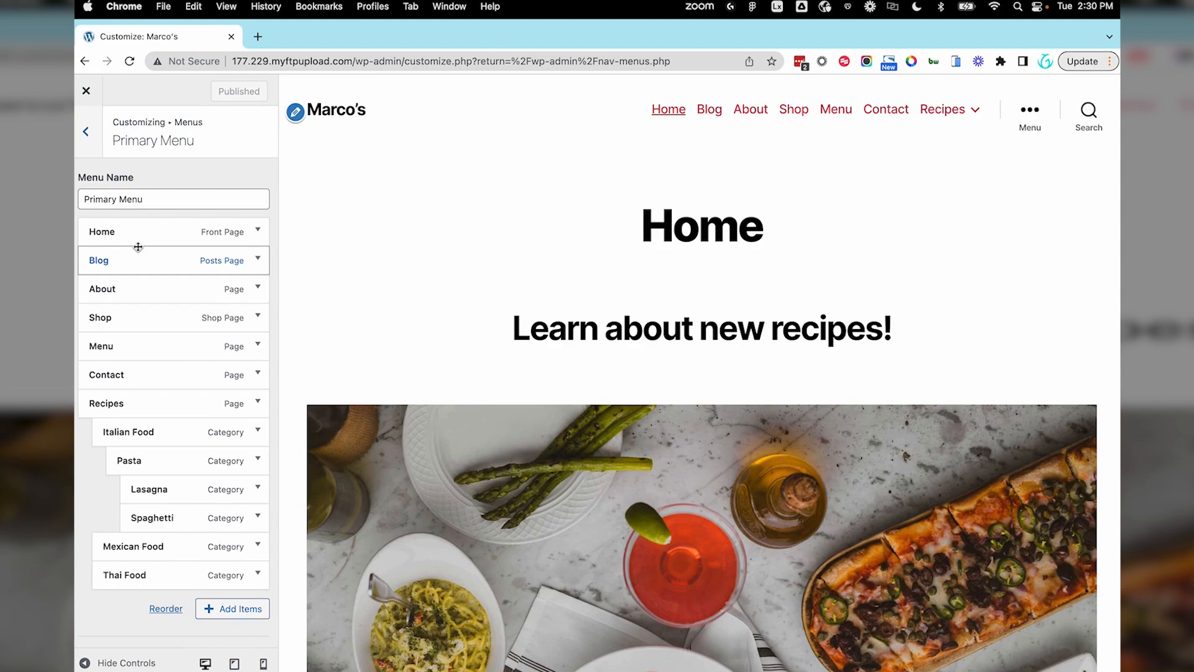
{"action": "mouse_move", "coordinate": [94, 398]}
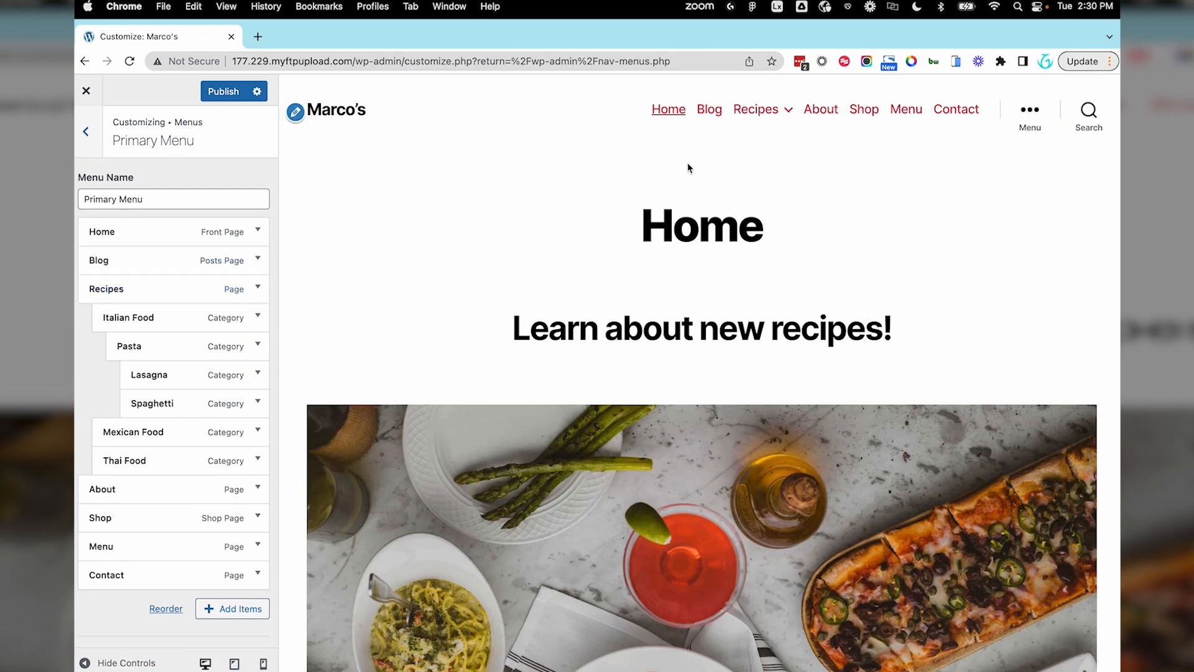
{"action": "left_click", "coordinate": [756, 110]}
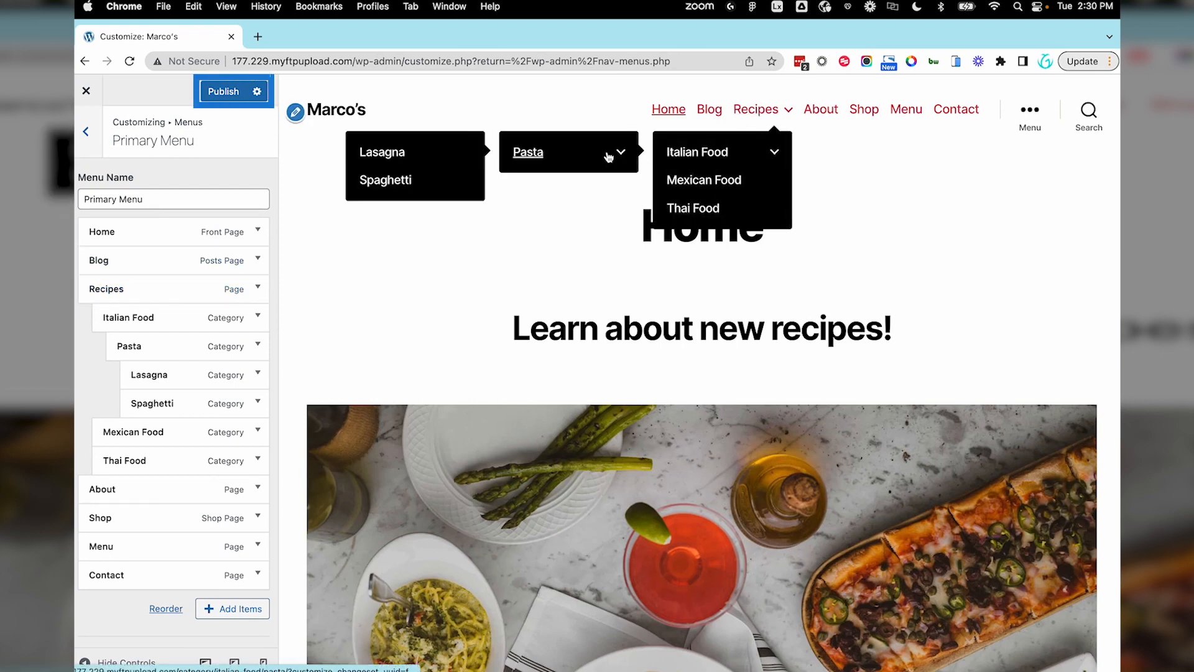